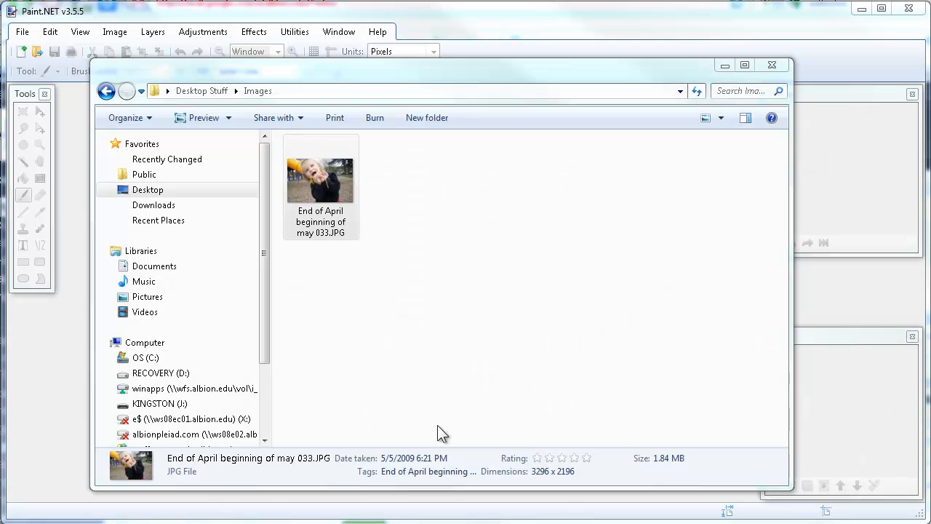
mouse_move(448, 423)
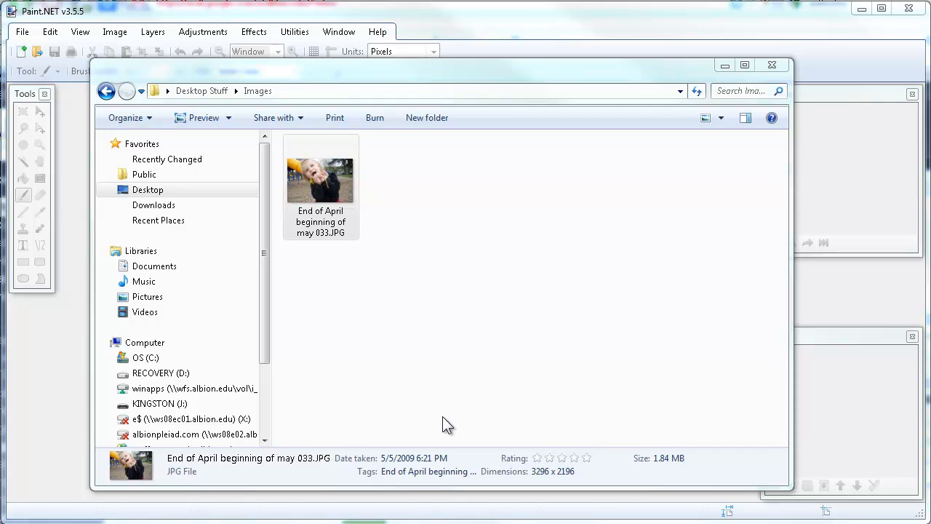
mouse_move(386, 207)
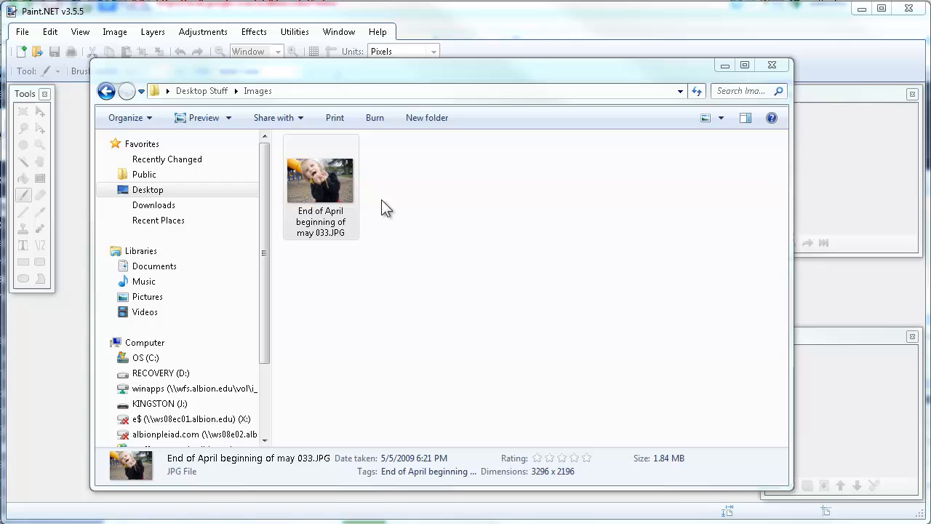
- Check the toddler photo's dimensions and file size, then load it into Paint.NET for editing
click(321, 174)
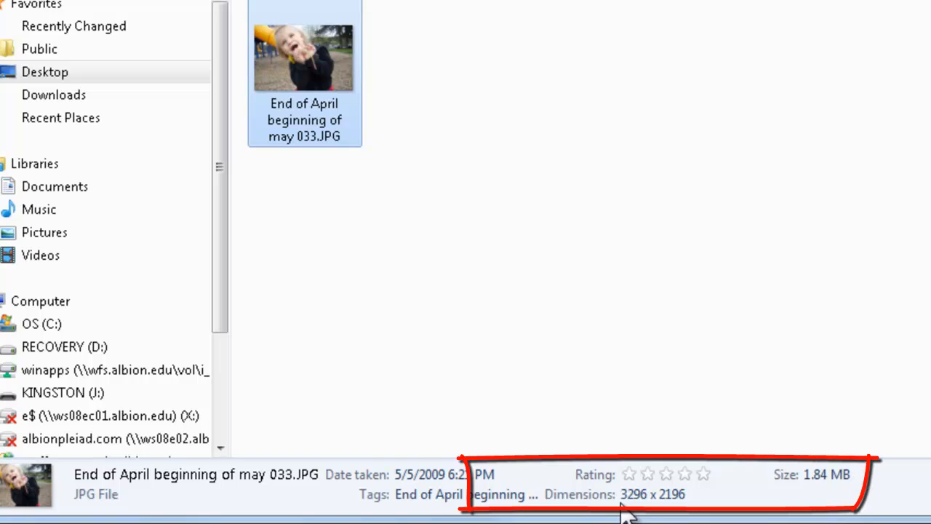
mouse_move(833, 495)
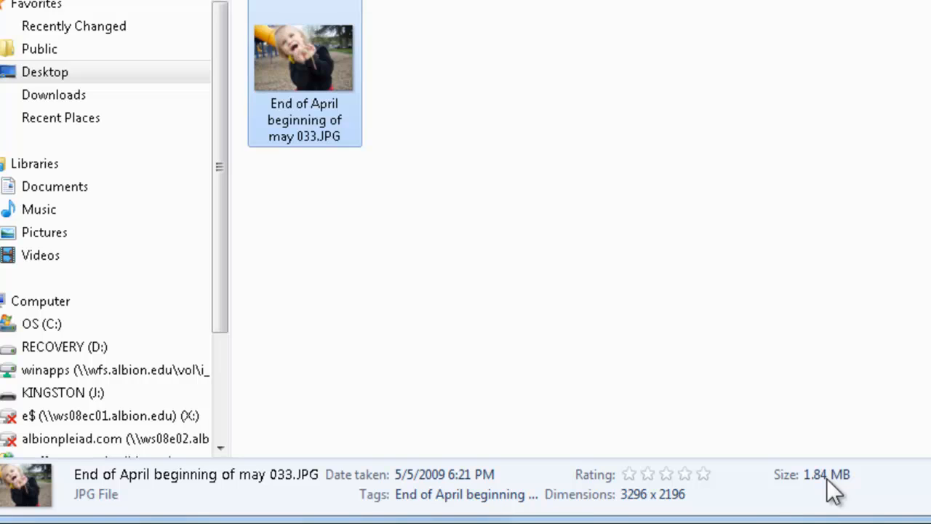
mouse_move(648, 512)
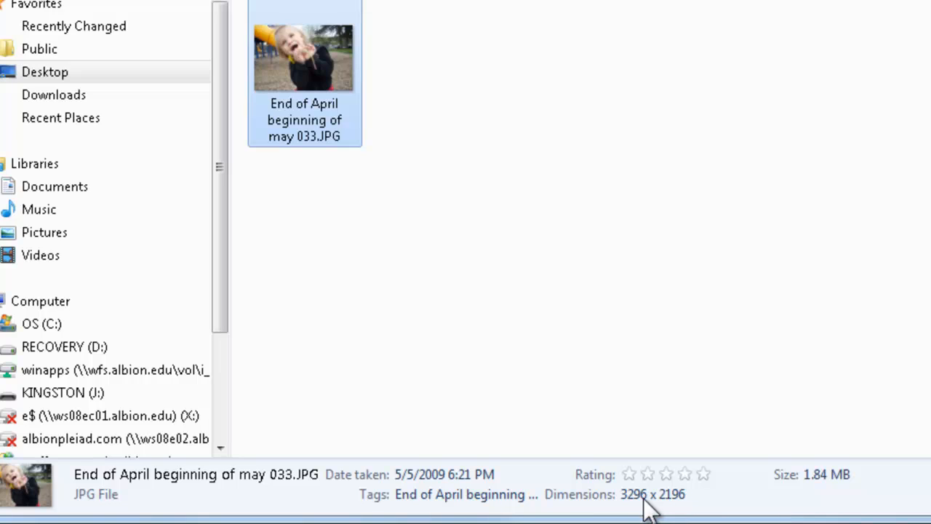
mouse_move(504, 269)
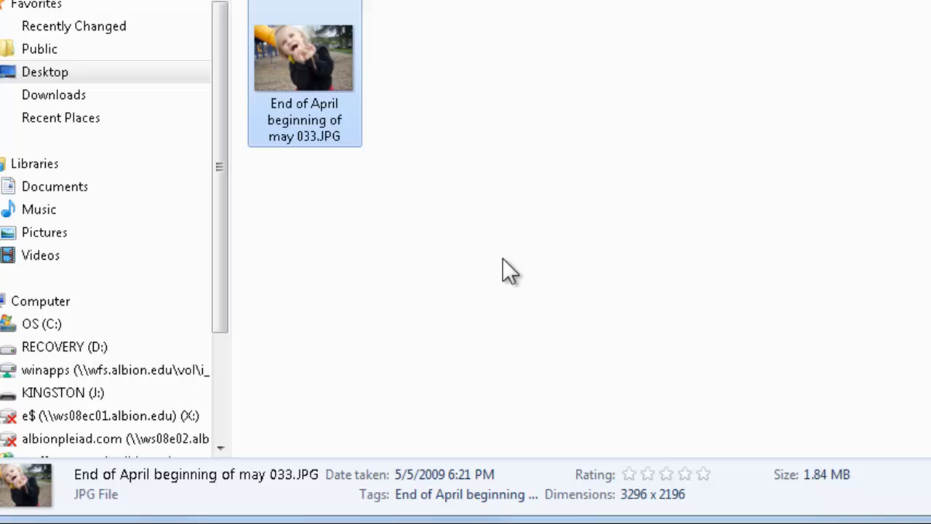
mouse_move(328, 119)
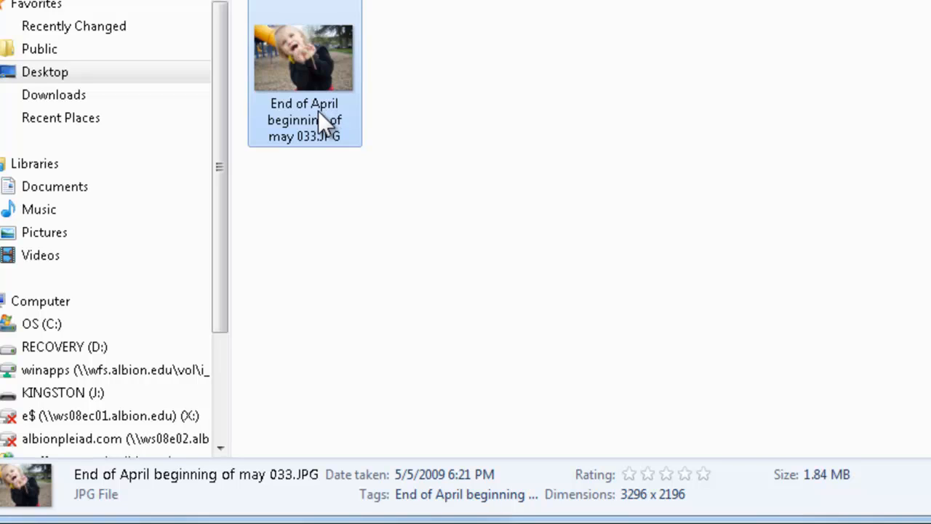
mouse_move(593, 88)
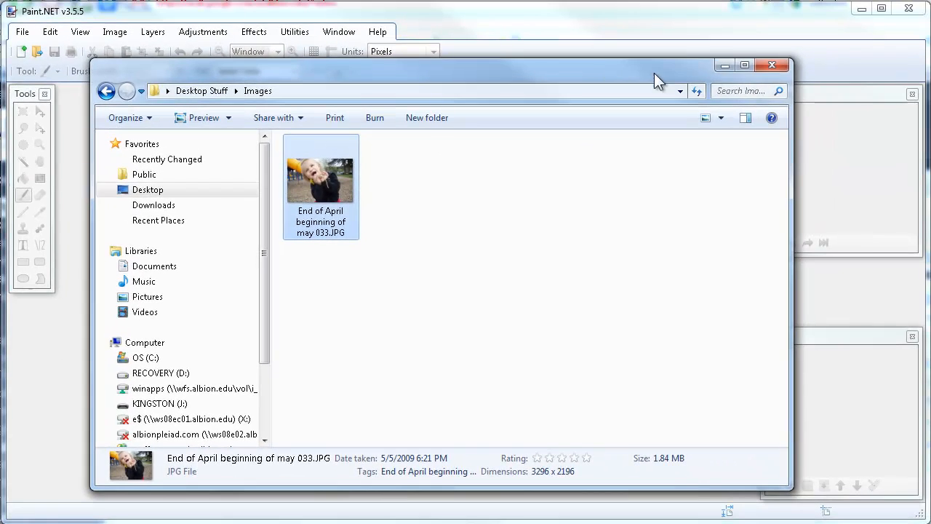
click(774, 66)
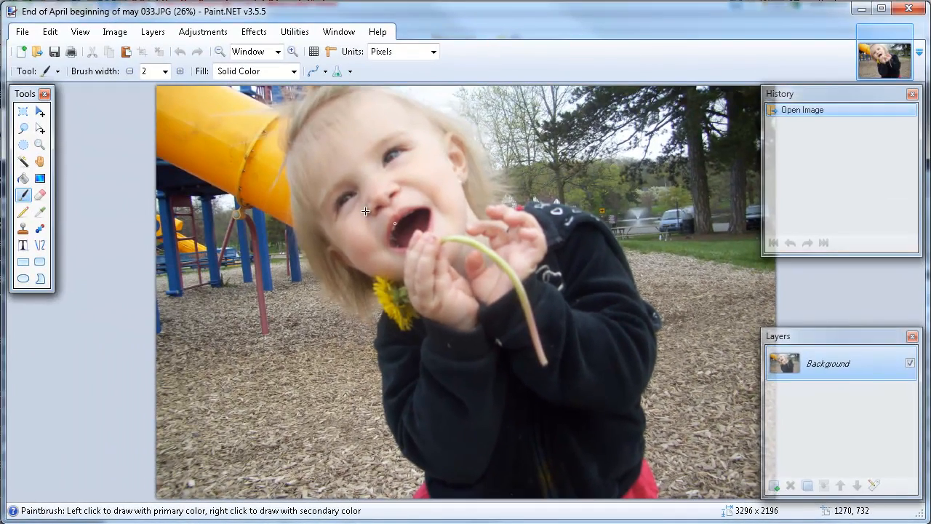
- Resize the image to 600 x 400 pixels at 72 pixels/inch, keeping the aspect ratio
click(113, 32)
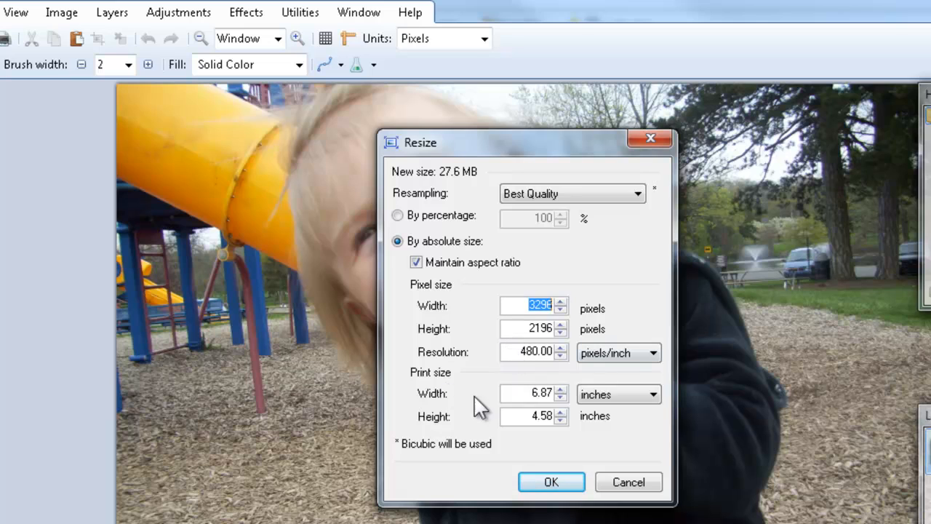
mouse_move(538, 375)
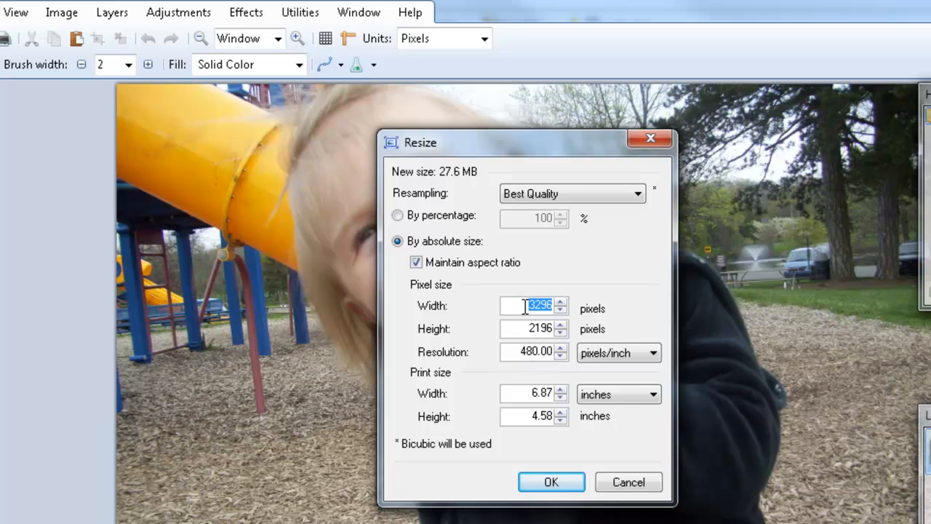
text(600)
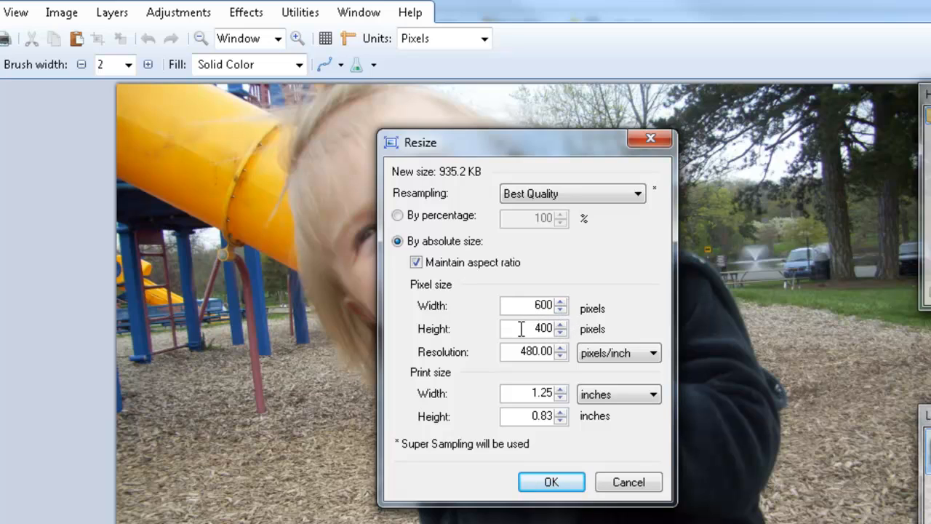
mouse_move(560, 335)
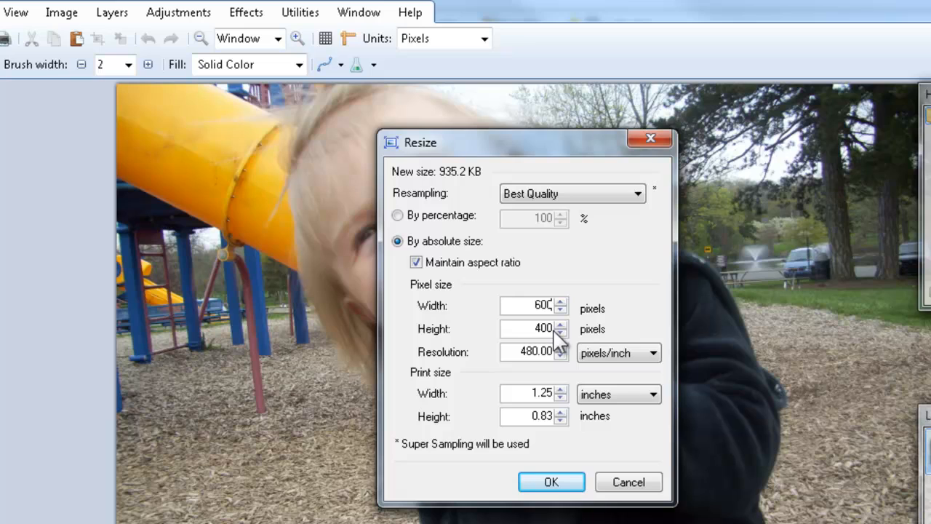
mouse_move(553, 360)
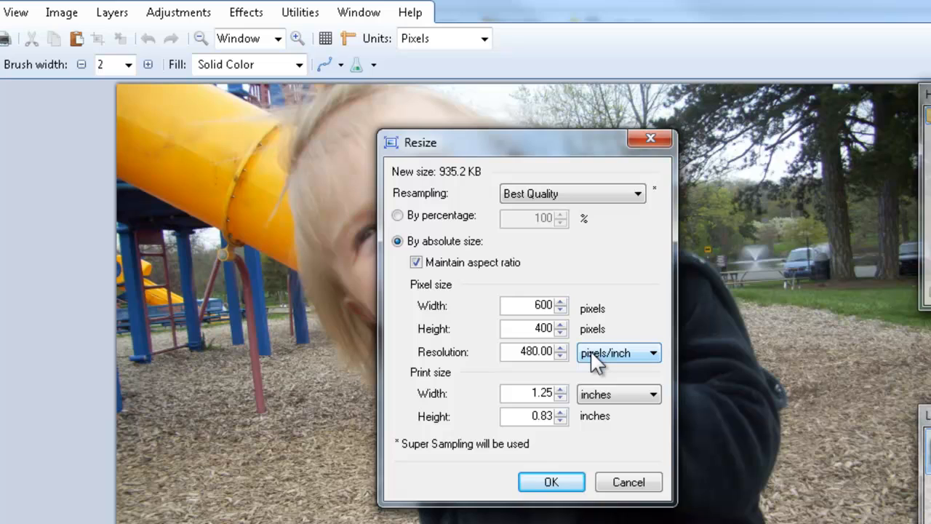
mouse_move(597, 367)
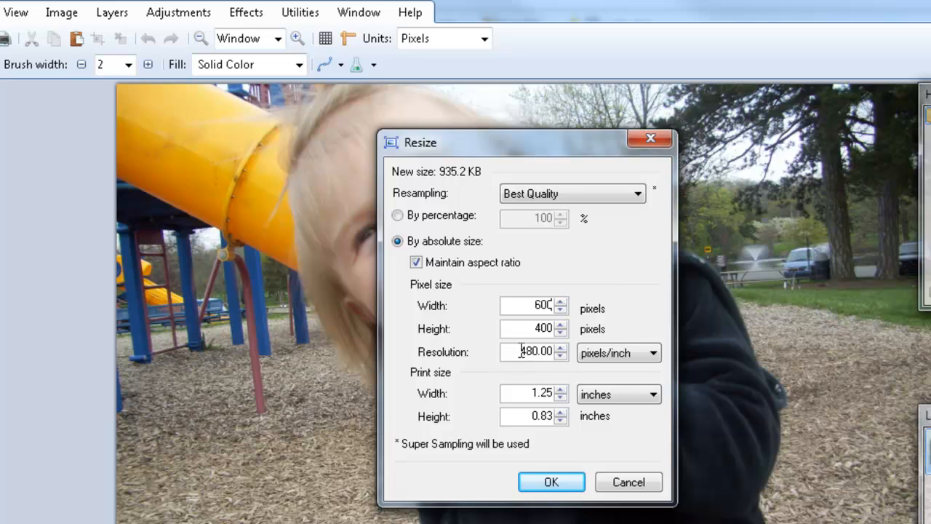
mouse_move(515, 352)
text(72)
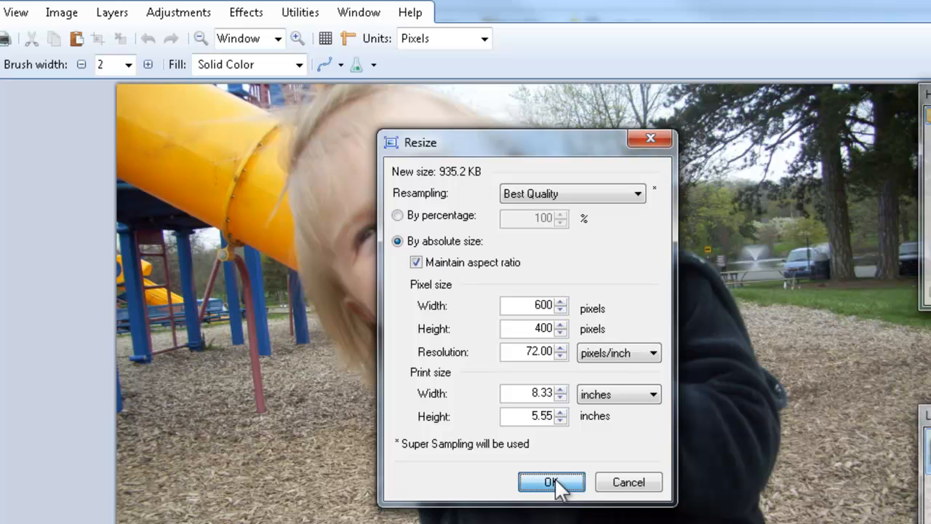
click(550, 482)
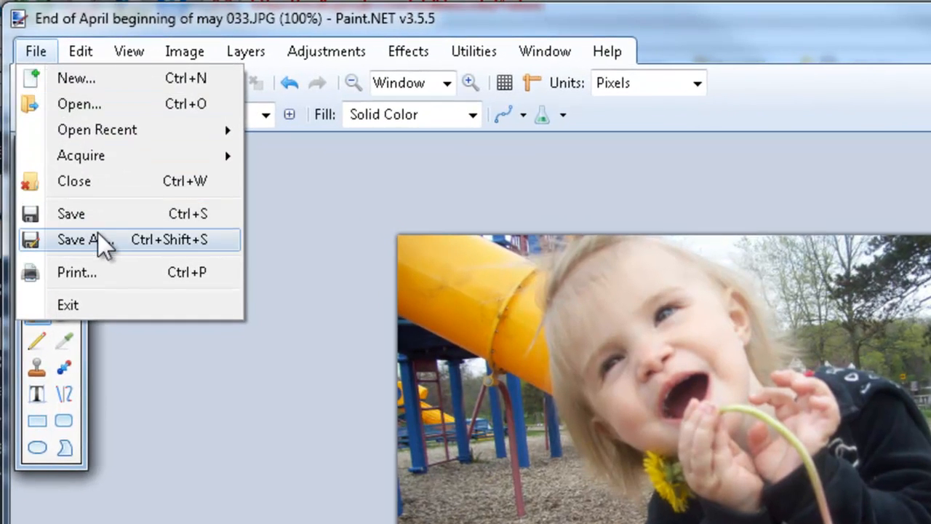
- Save As a JPEG copy with '-smaller' appended to the original file name
click(80, 238)
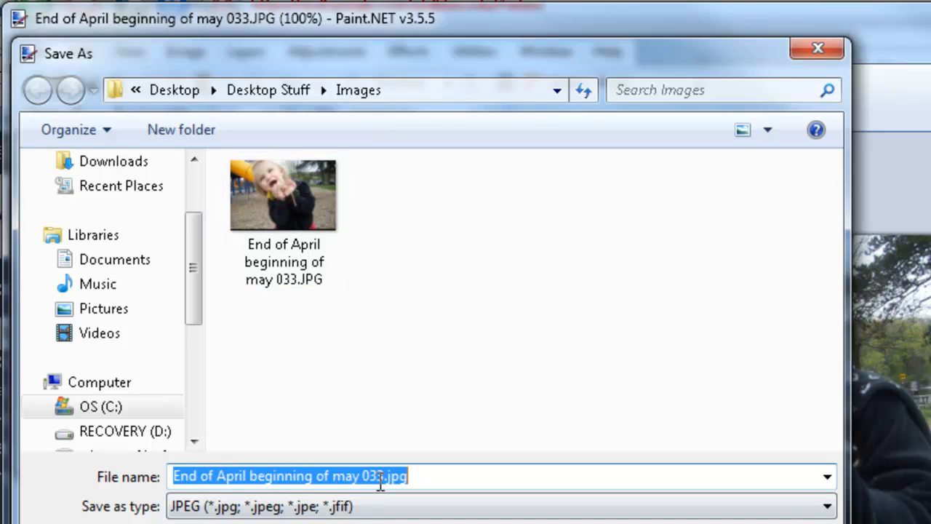
text(-)
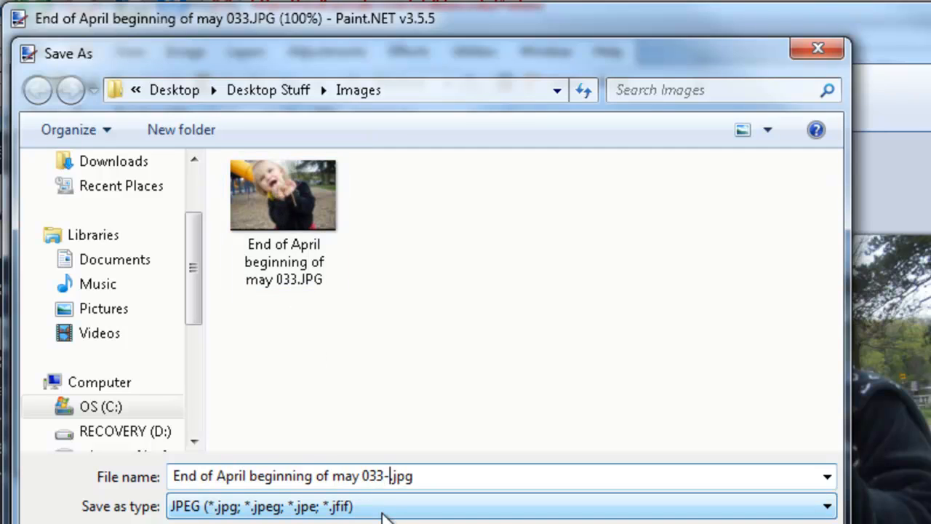
text(sma)
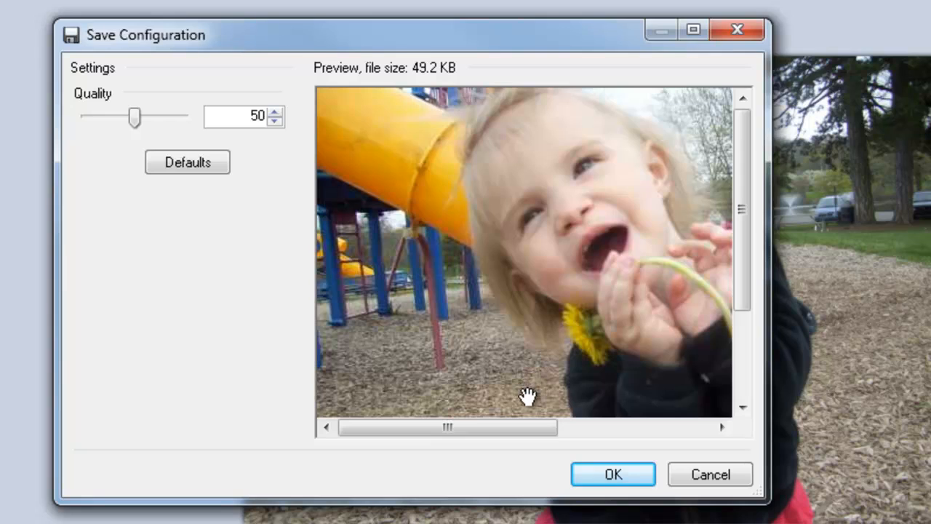
mouse_move(541, 411)
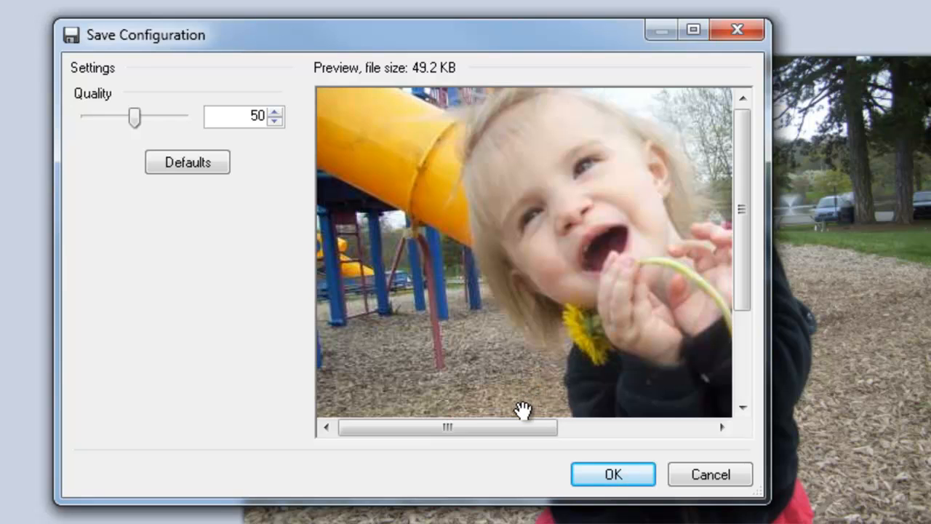
mouse_move(134, 116)
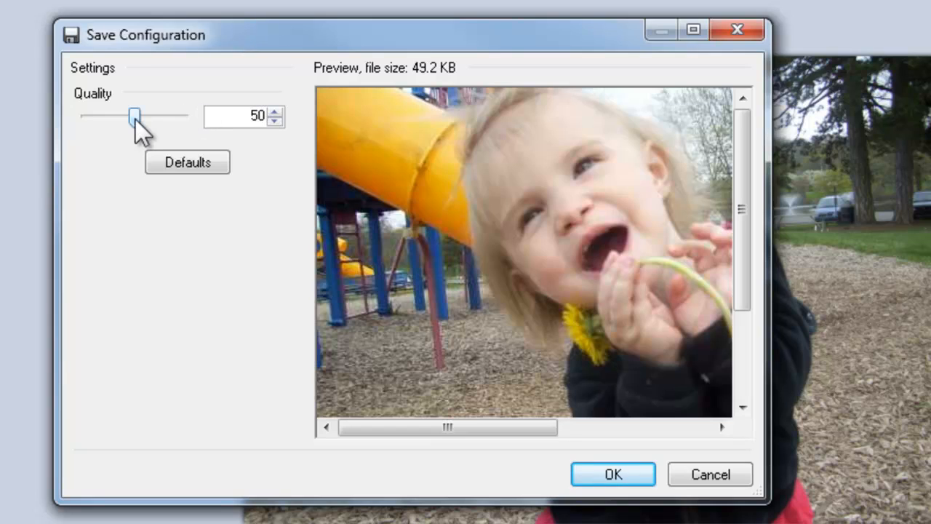
mouse_move(139, 169)
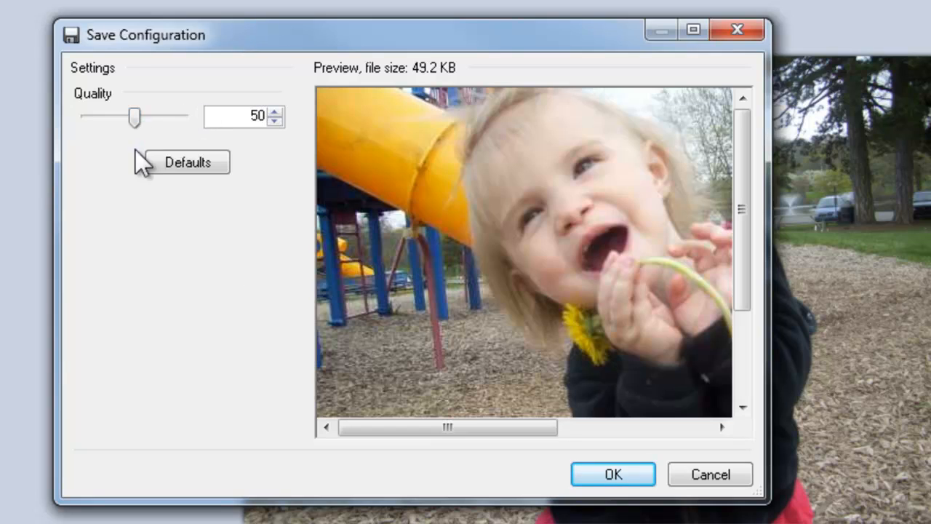
mouse_move(161, 145)
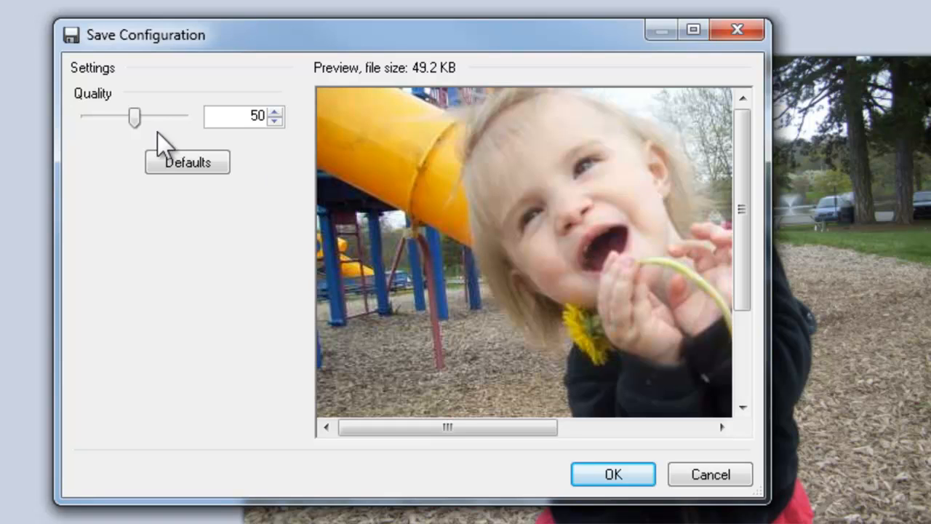
- Compare JPEG quality 41, 0, 18 and 57, then save at quality 100 (about 242.7 KB)
drag(134, 117, 126, 116)
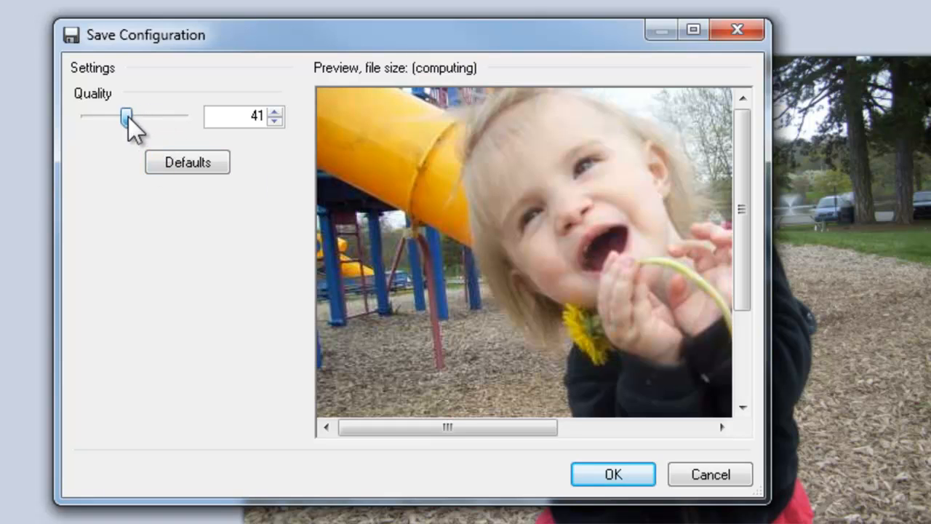
drag(125, 117, 86, 117)
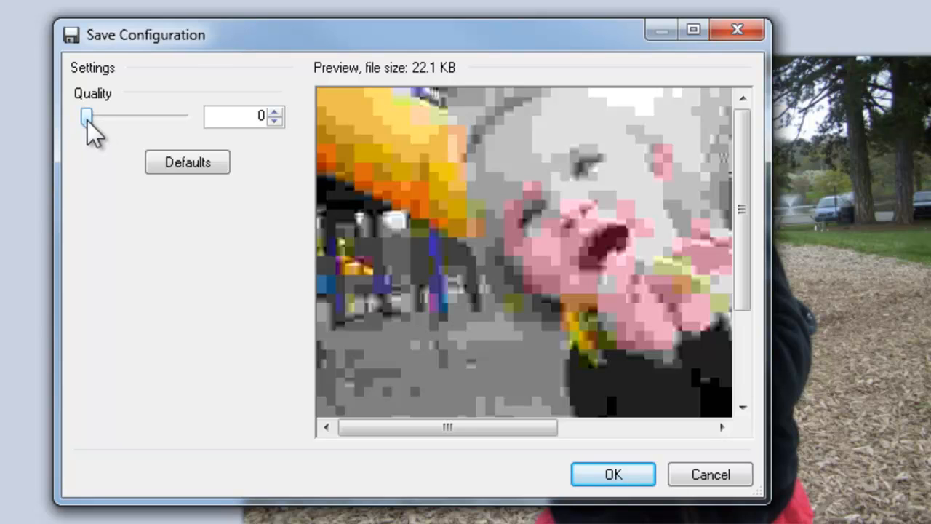
drag(86, 117, 105, 117)
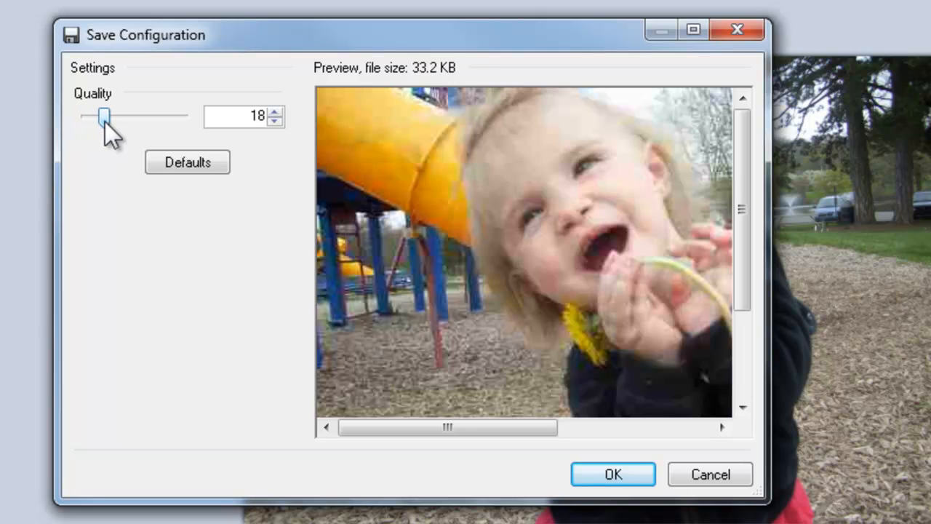
drag(105, 117, 141, 117)
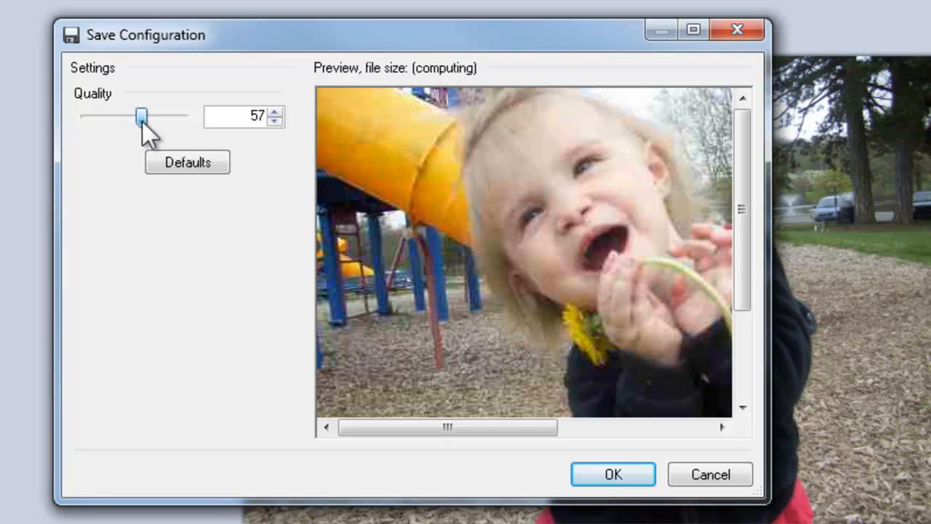
drag(141, 117, 181, 117)
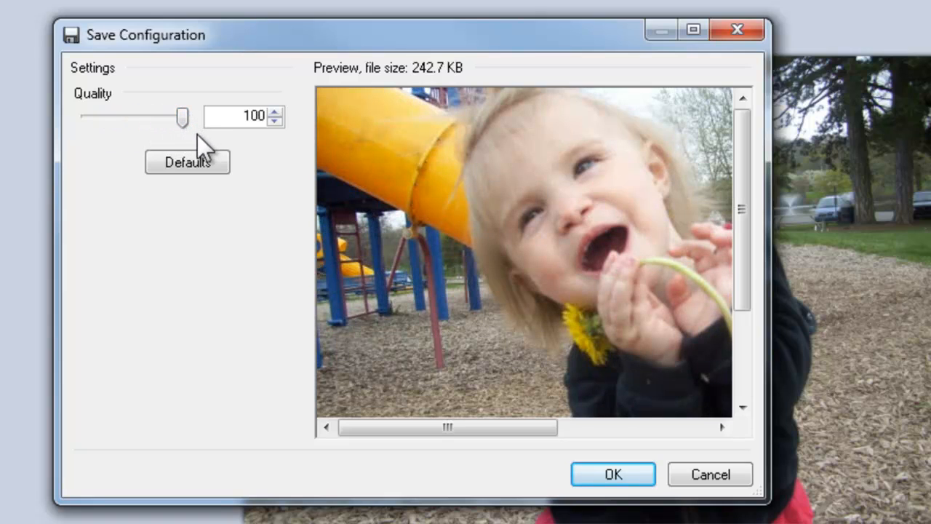
mouse_move(178, 113)
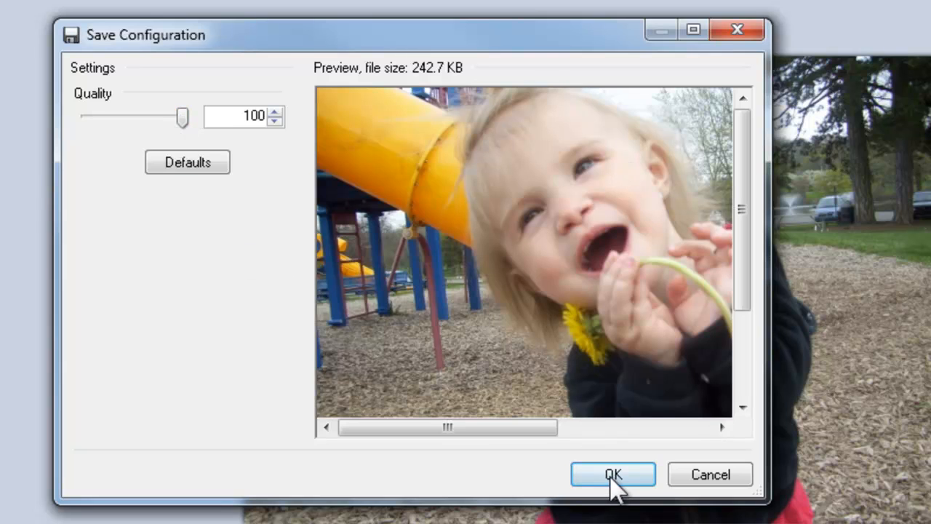
click(617, 474)
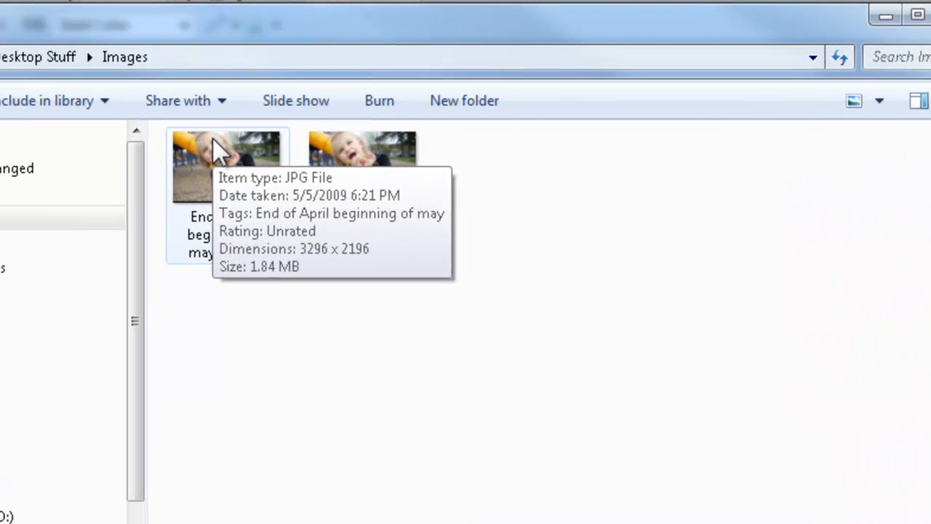
mouse_move(334, 153)
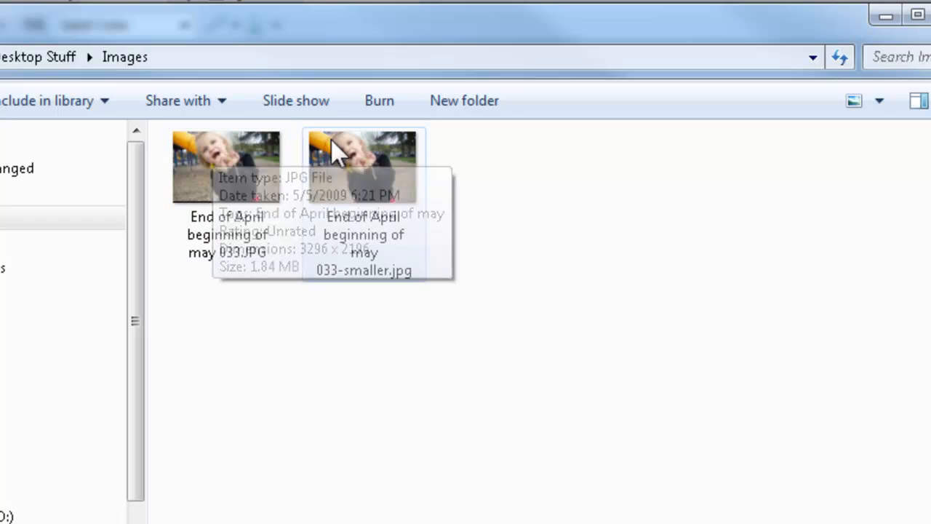
mouse_move(367, 171)
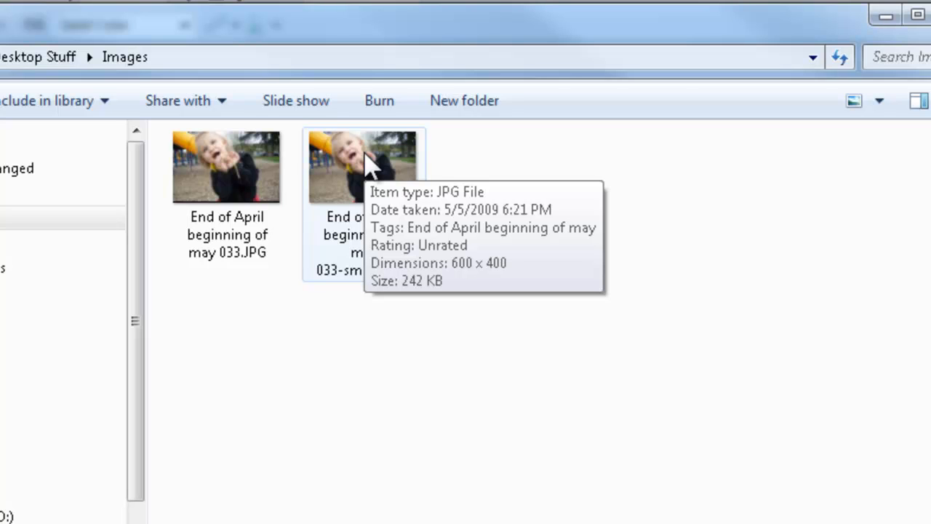
- View the 600 x 400, 242 KB smaller copy in Windows Photo Viewer from the Images folder
click(364, 167)
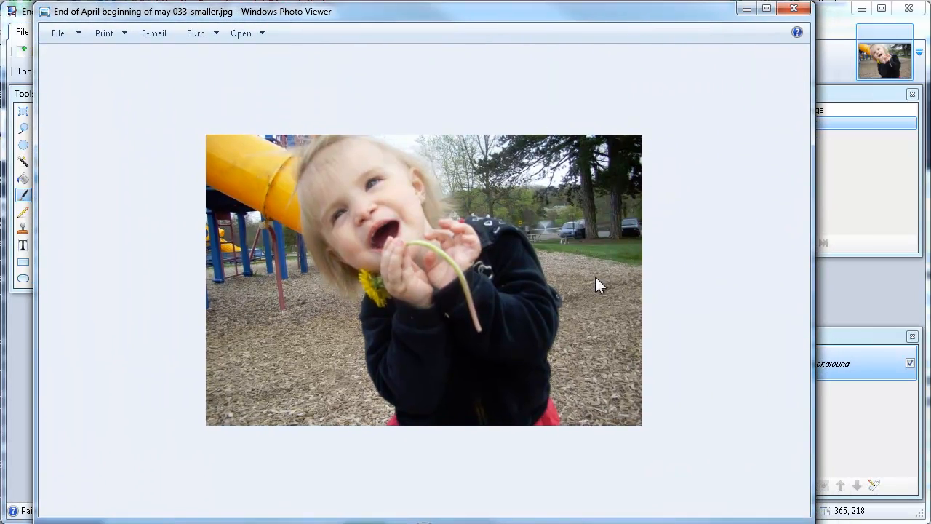
mouse_move(424, 298)
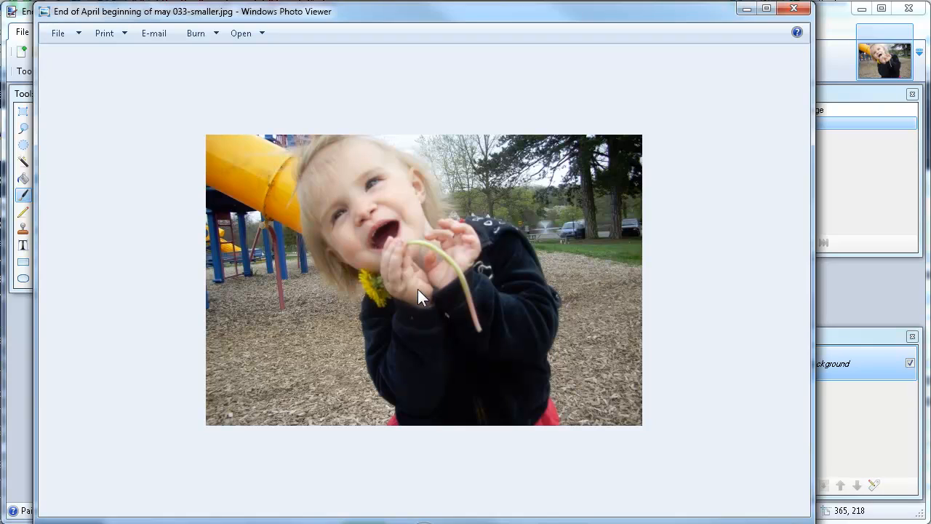
mouse_move(381, 256)
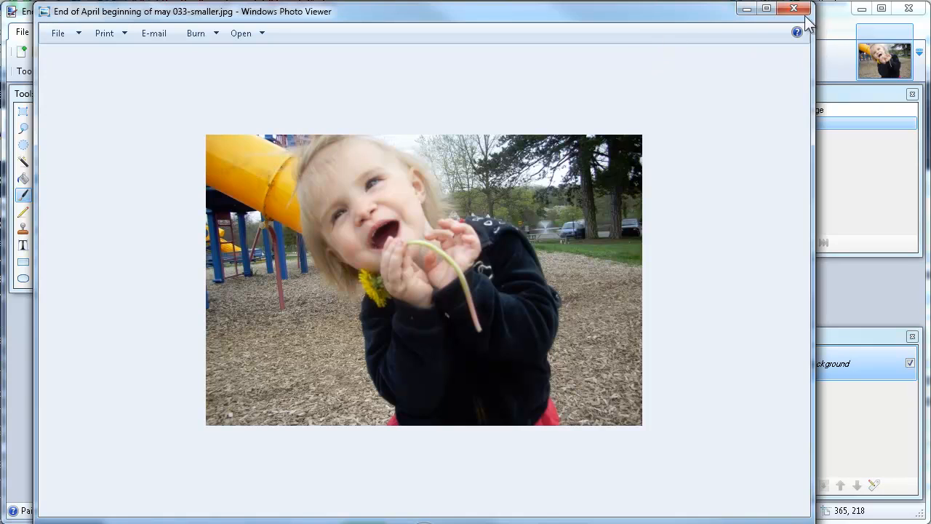
mouse_move(793, 8)
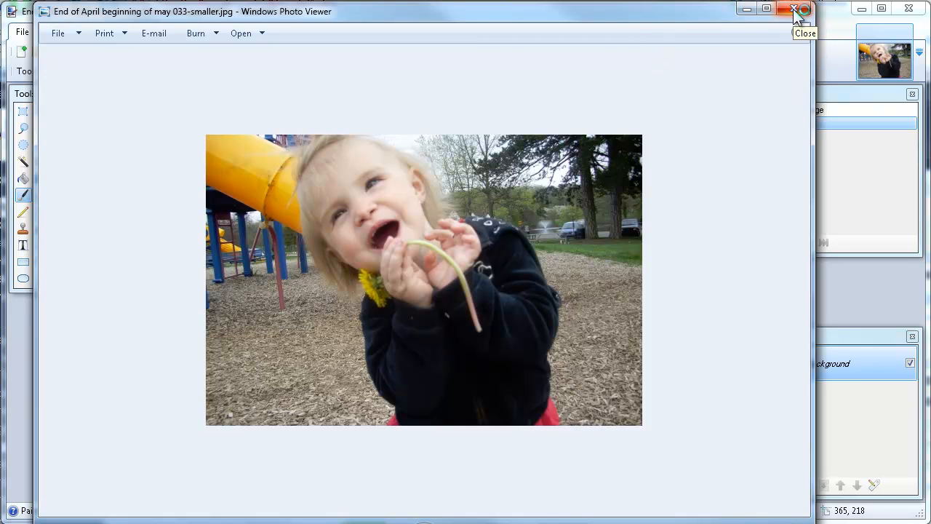
- Close the viewer and folder window, verify the photo reads 600 x 400 at 72 ppi, and cancel
click(794, 10)
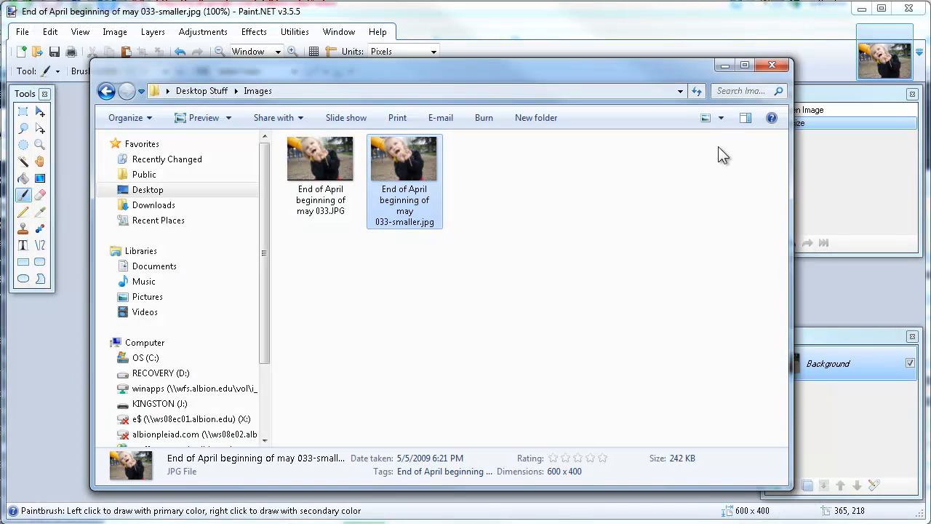
mouse_move(772, 65)
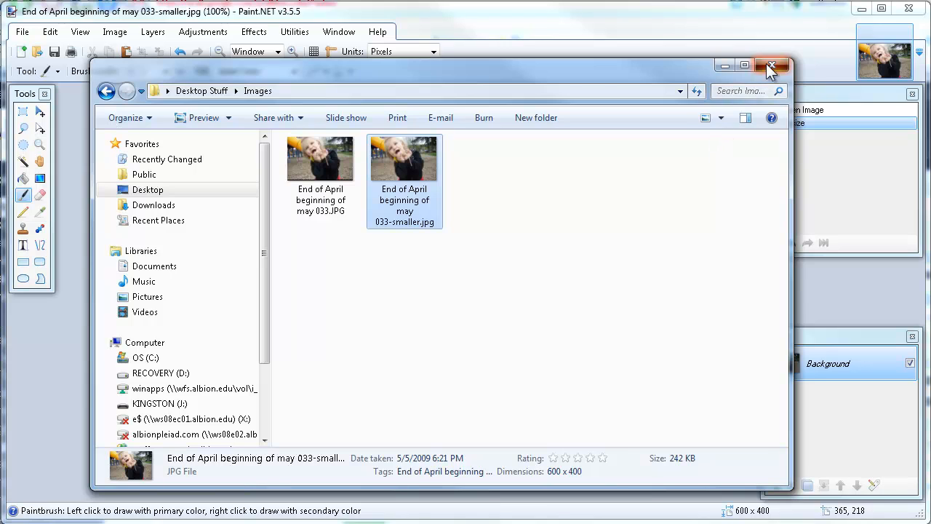
click(768, 66)
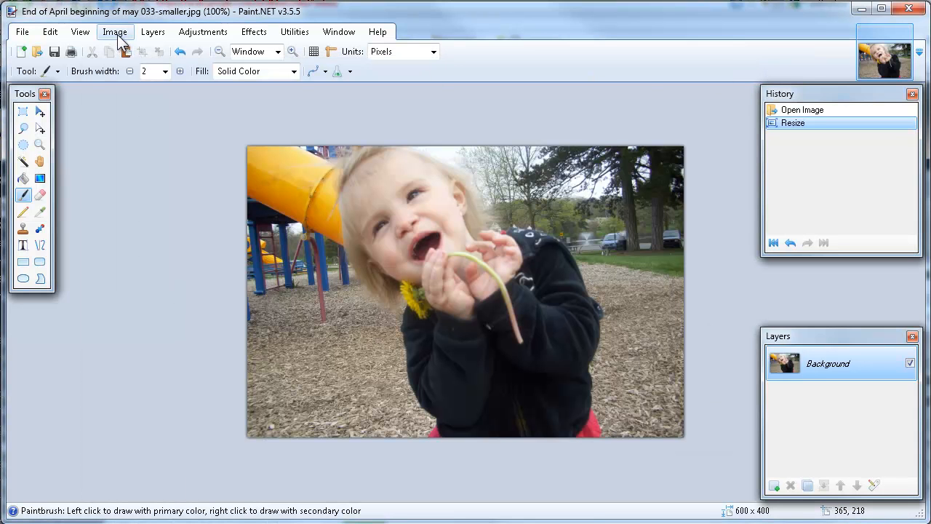
click(114, 32)
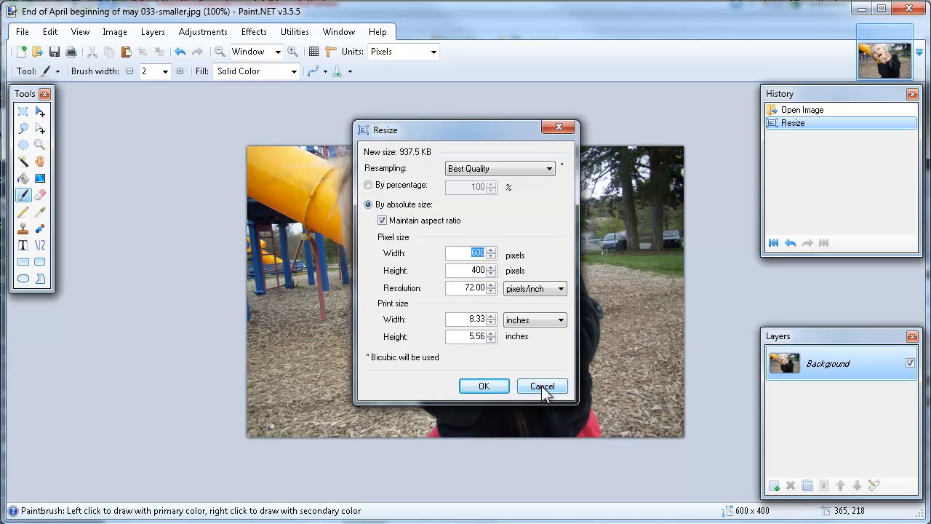
click(542, 386)
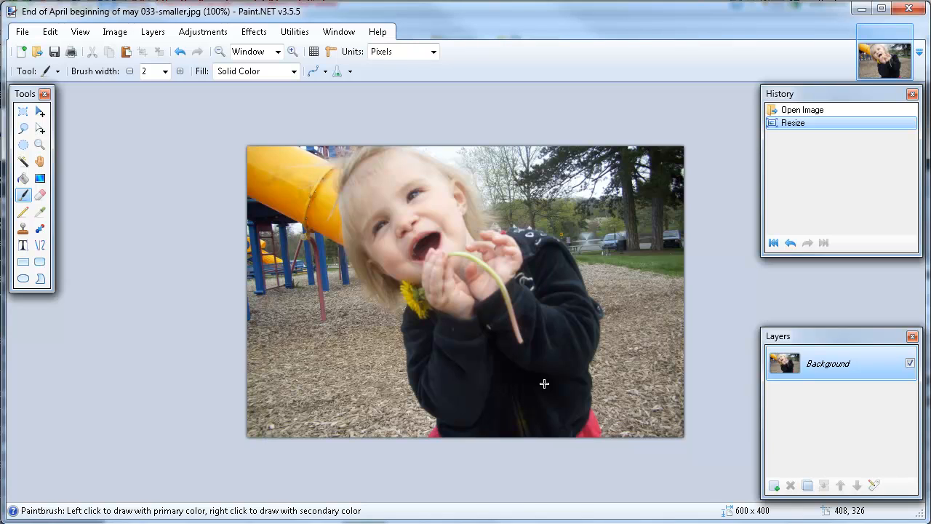
mouse_move(496, 326)
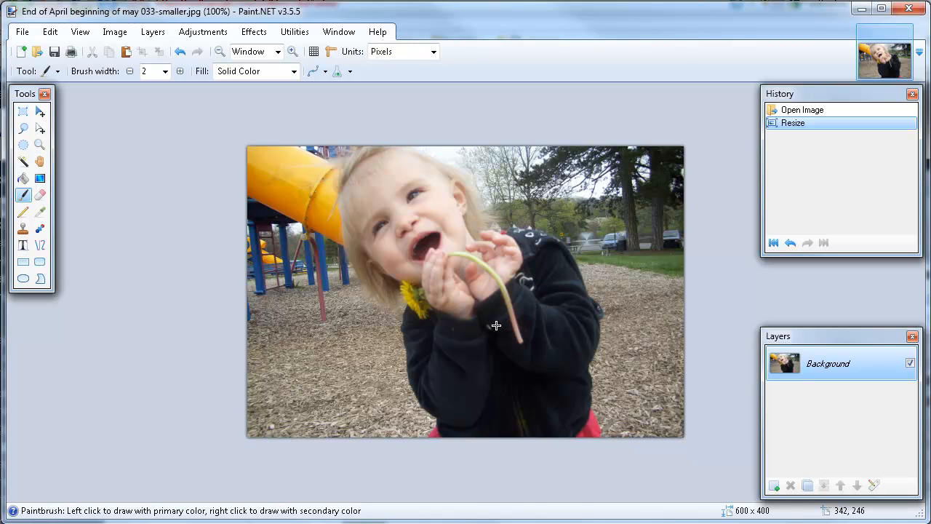